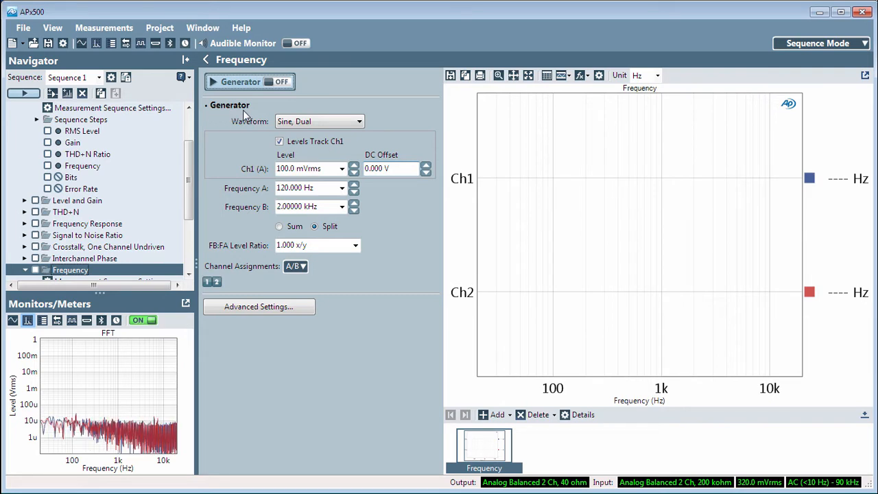
Choose the plain Sine waveform at 120 Hz for the generator, still off.
click(360, 120)
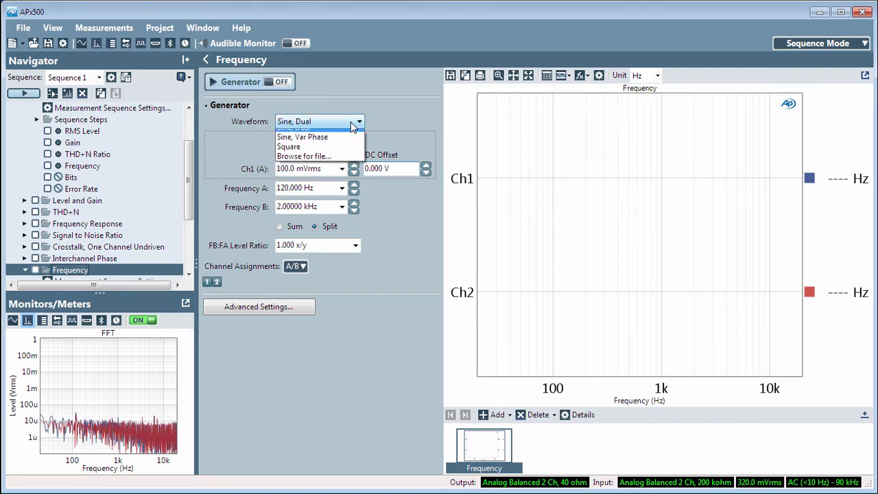
click(294, 130)
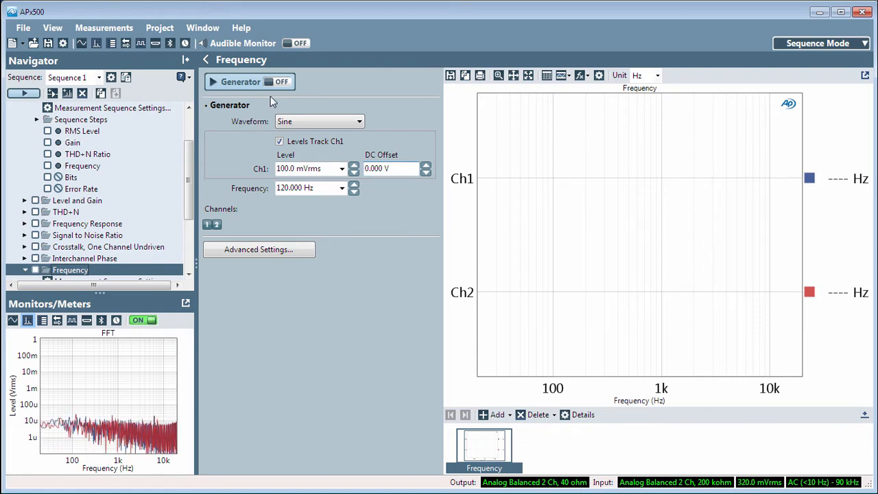
Switch the generator on so Ch1 and Ch2 both read 120.000 Hz.
click(281, 83)
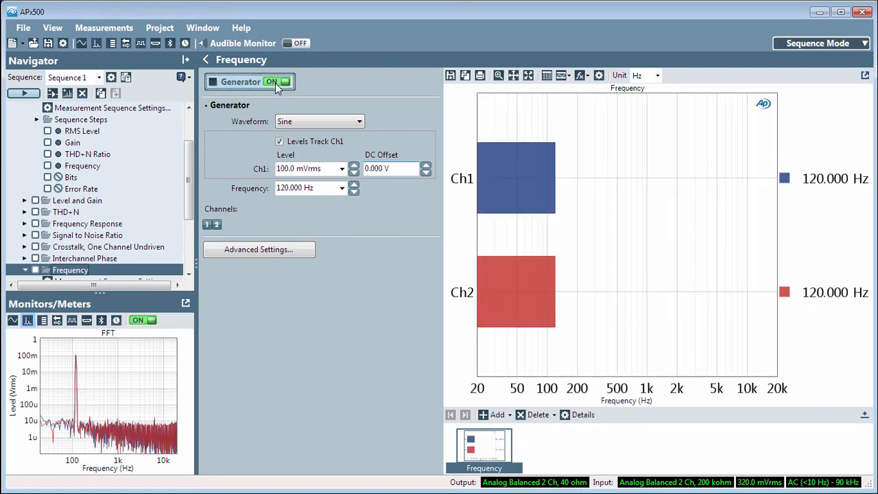
mouse_move(839, 195)
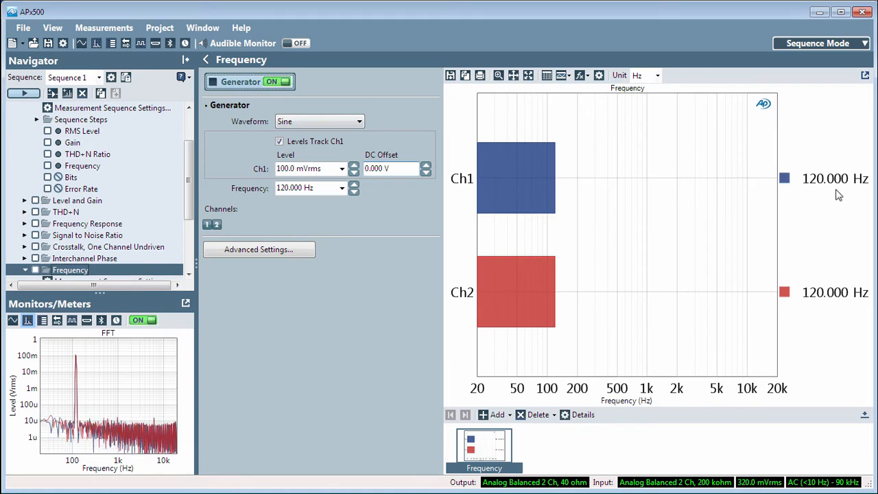
mouse_move(807, 307)
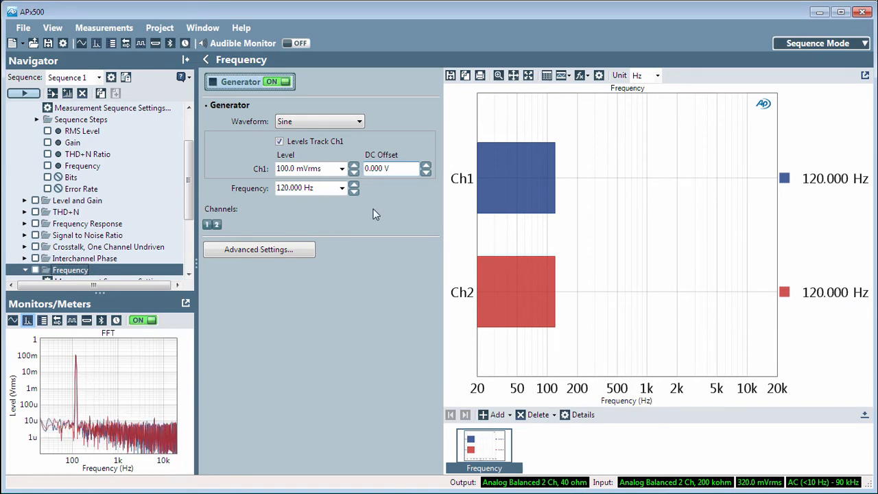
click(359, 121)
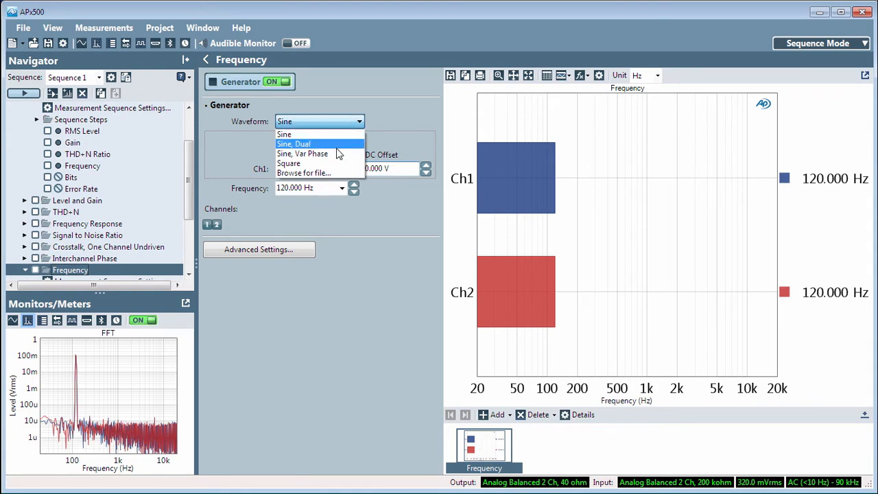
Select Sine, Dual so Ch1 reads 120.000 Hz and Ch2 reads 2.00000 kHz.
click(293, 144)
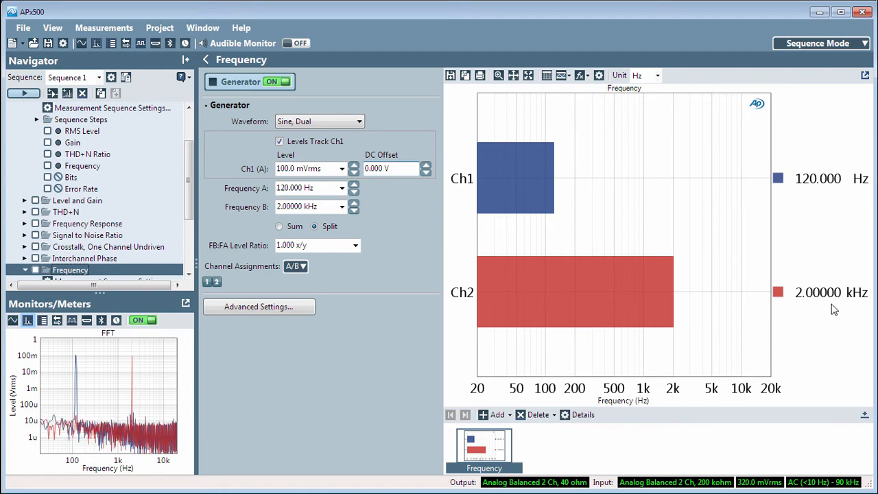
mouse_move(439, 357)
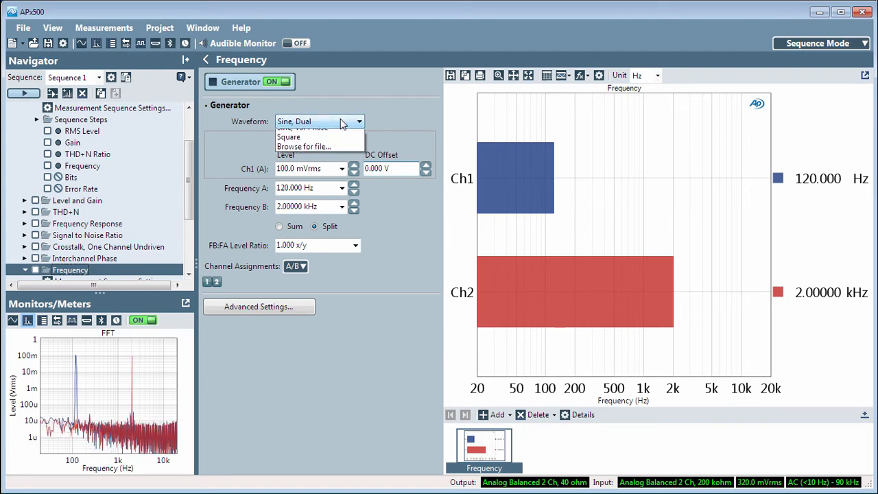
Select the Square waveform so both channels read 120.000 Hz again.
click(288, 137)
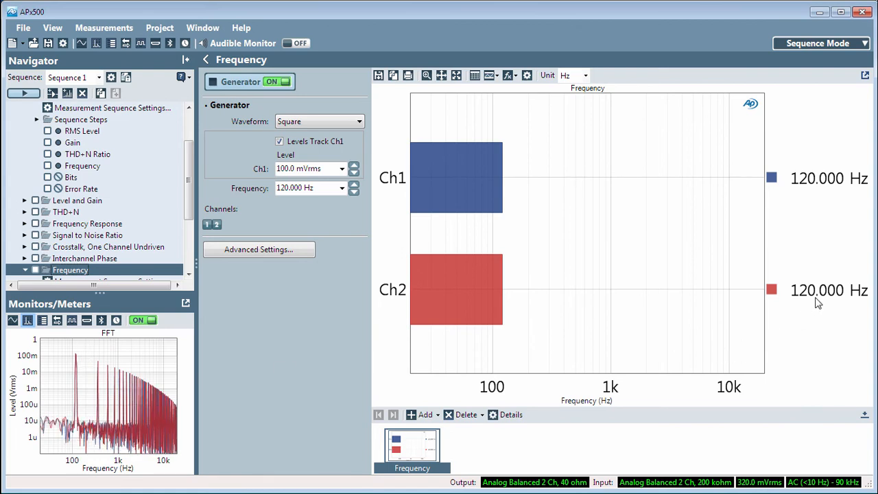
mouse_move(790, 231)
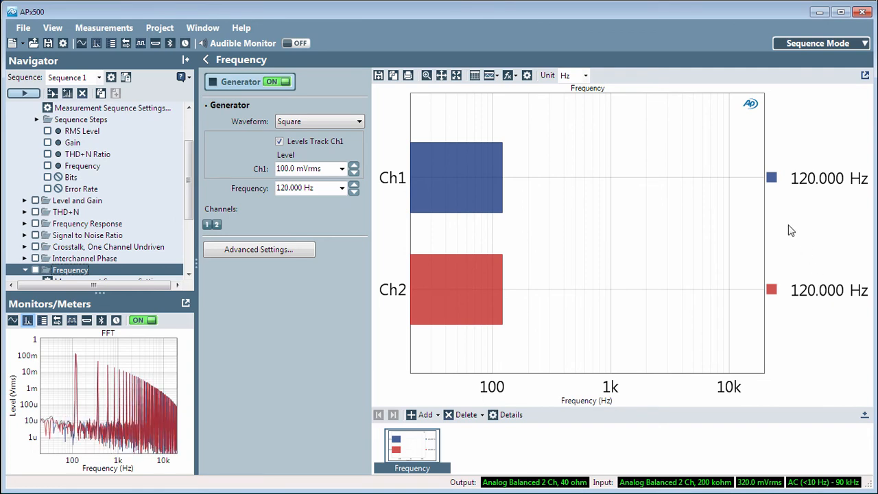